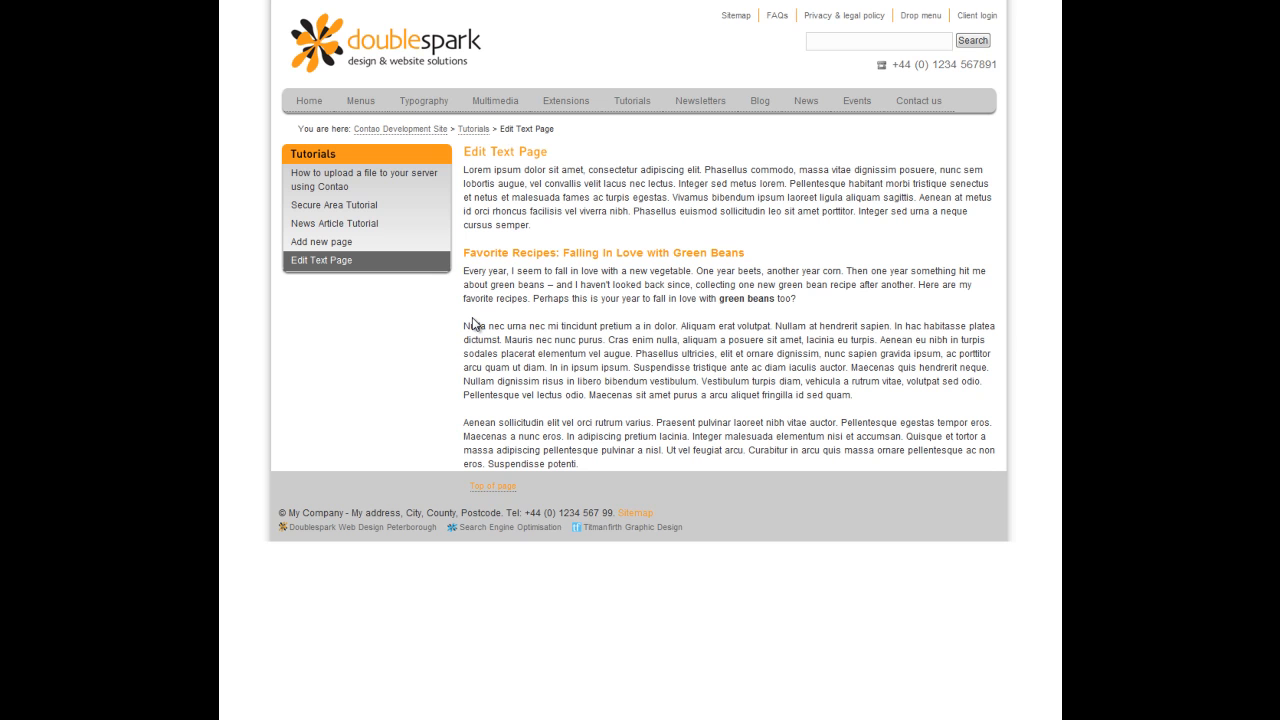
mouse_move(698, 304)
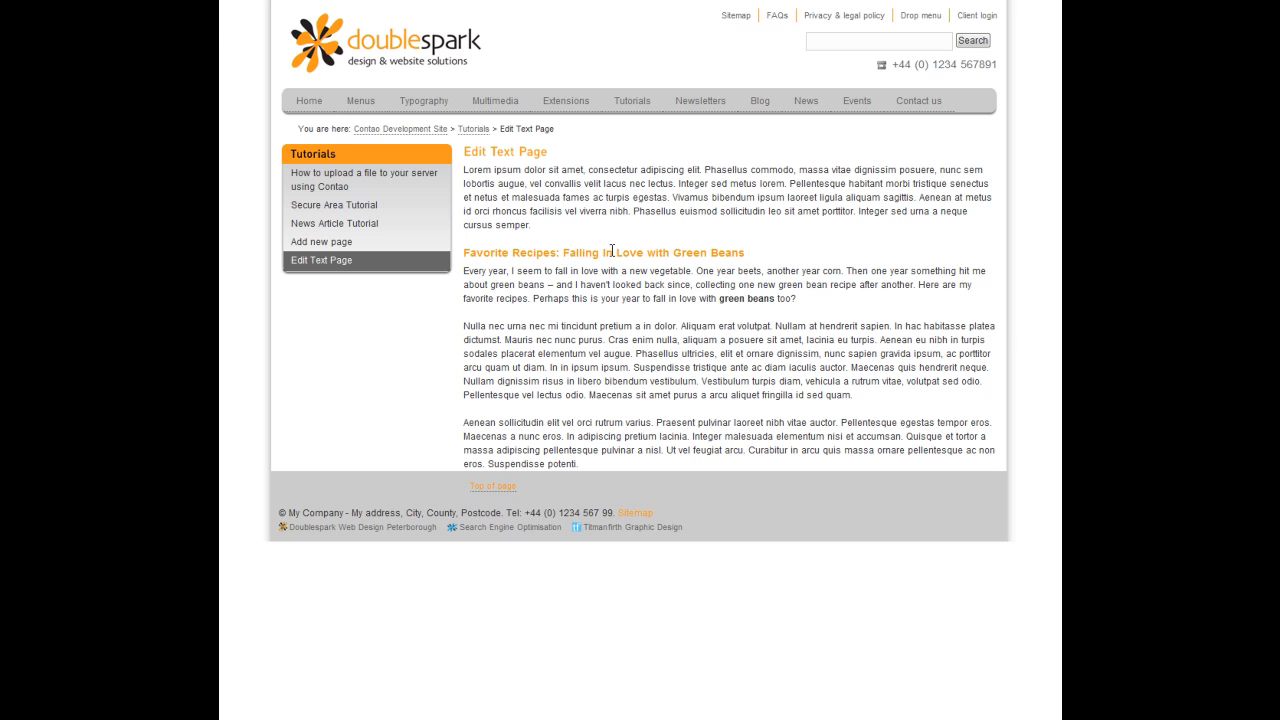
mouse_move(550, 313)
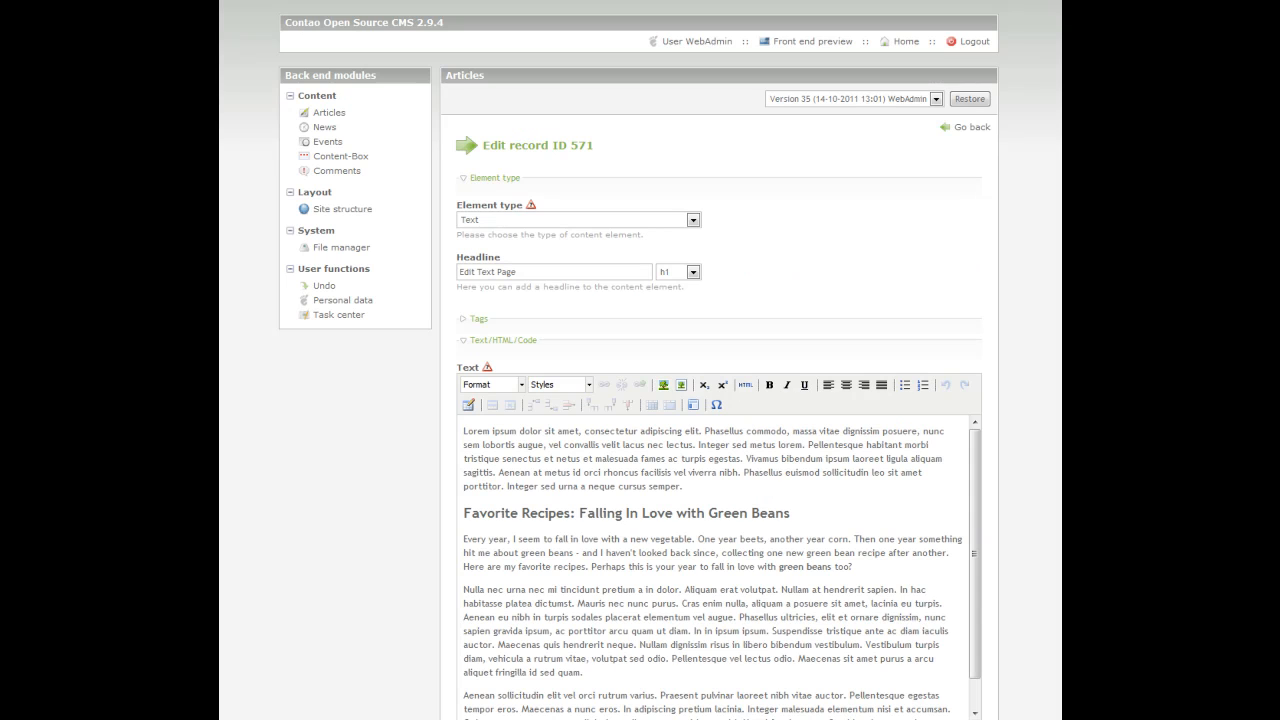
Place the cursor before the 'Every year' paragraph and start an image insert
scroll("down", 3)
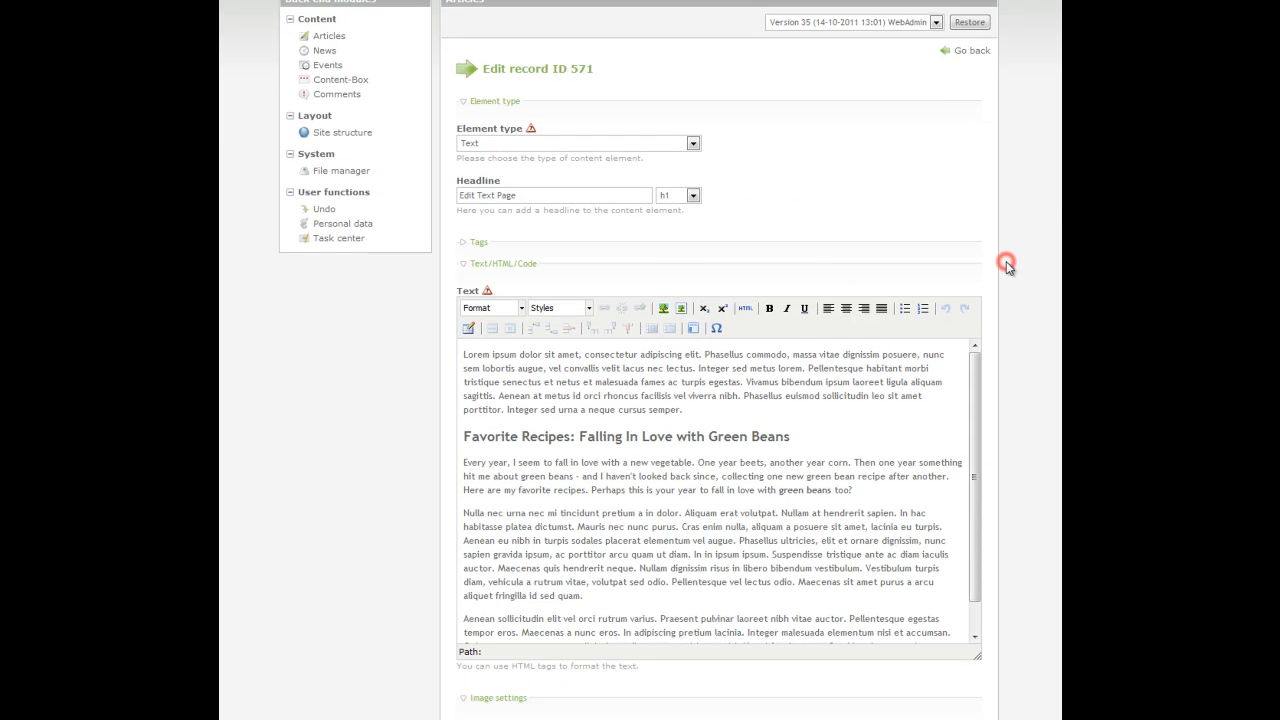
scroll("down", 3)
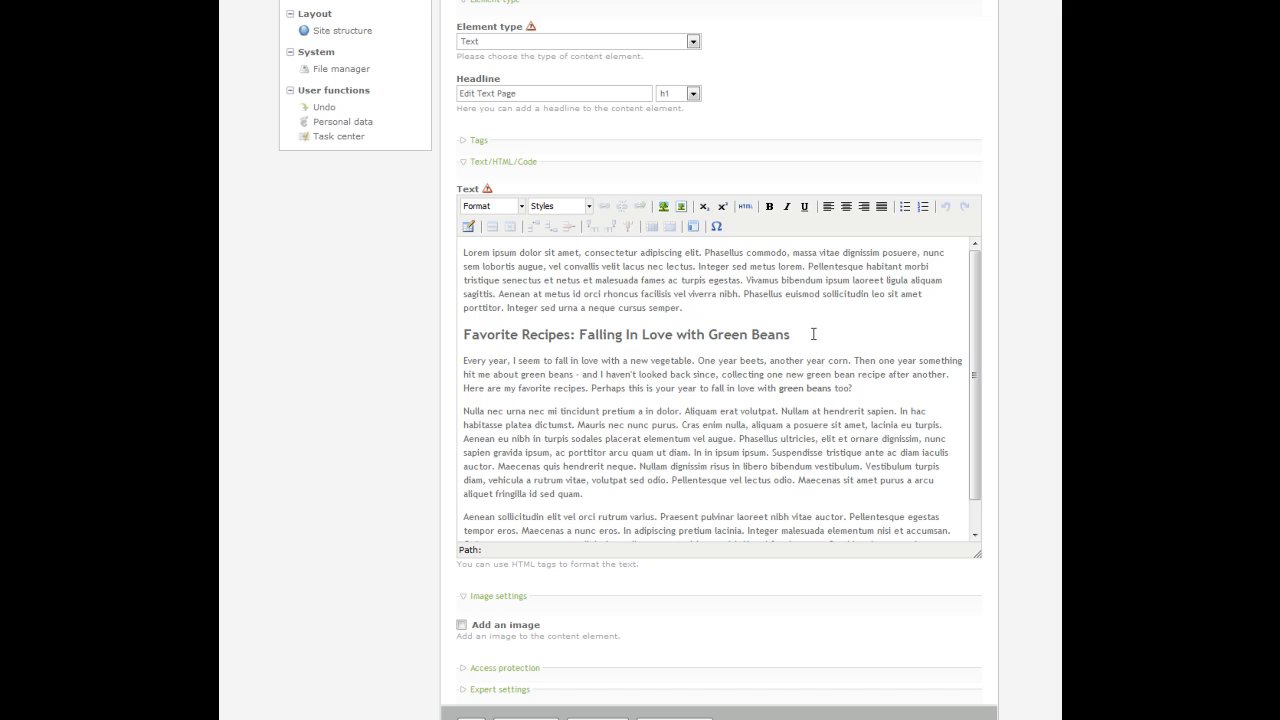
mouse_move(462, 363)
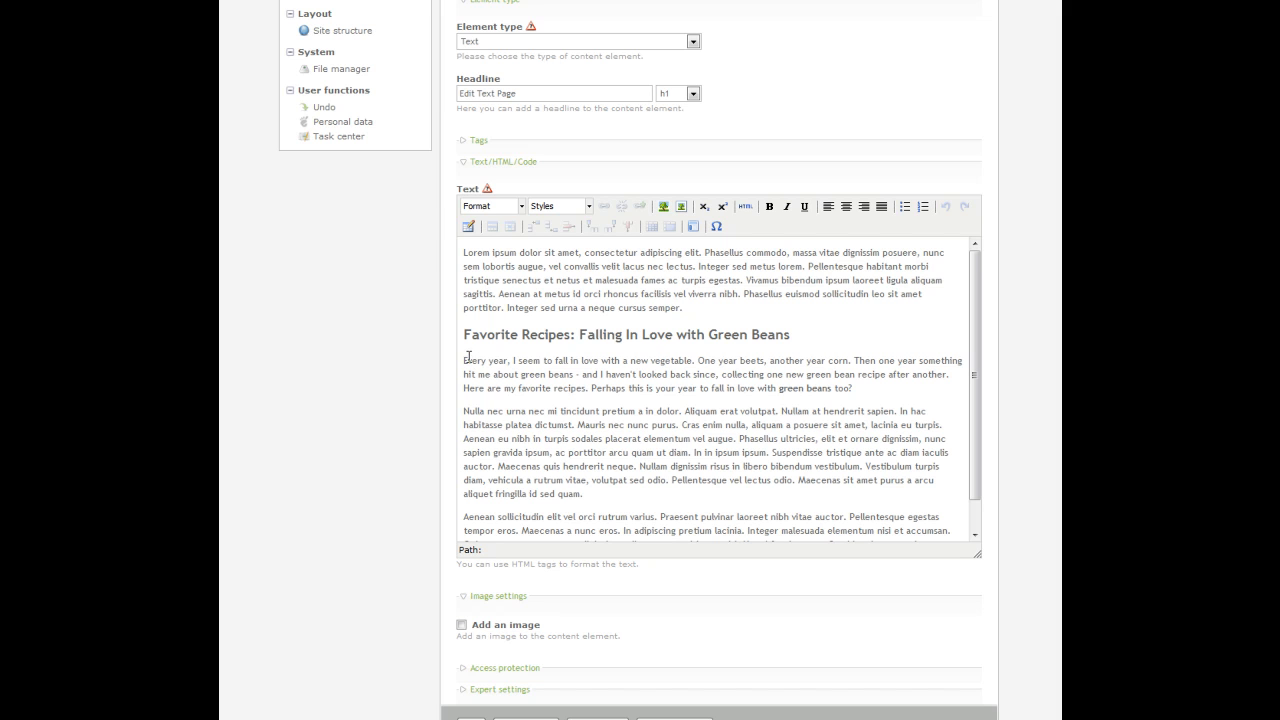
left_click(465, 361)
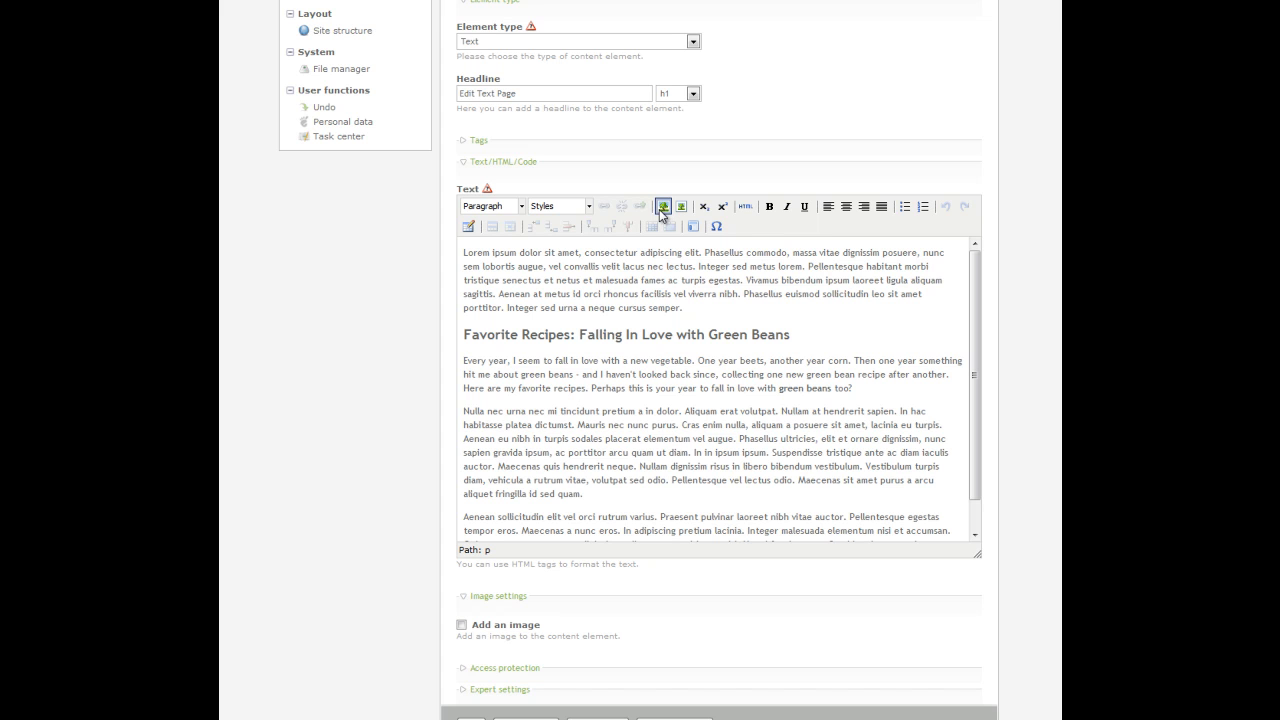
left_click(663, 206)
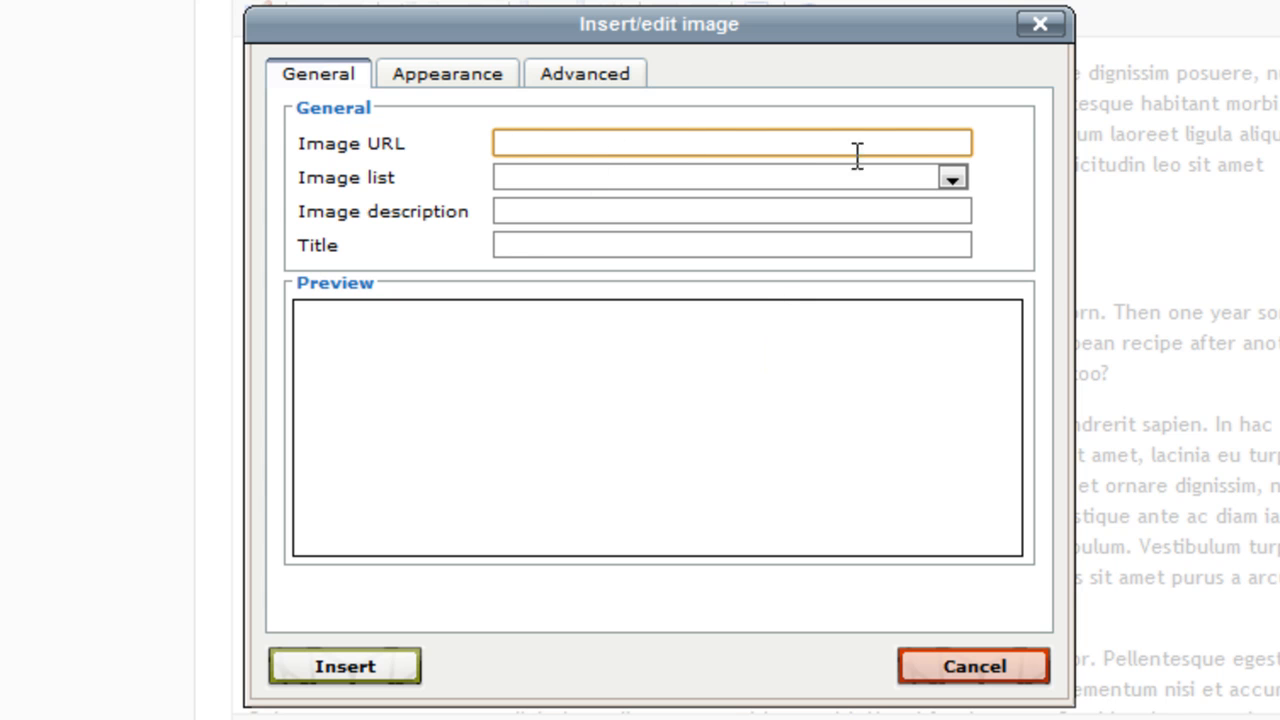
mouse_move(855, 188)
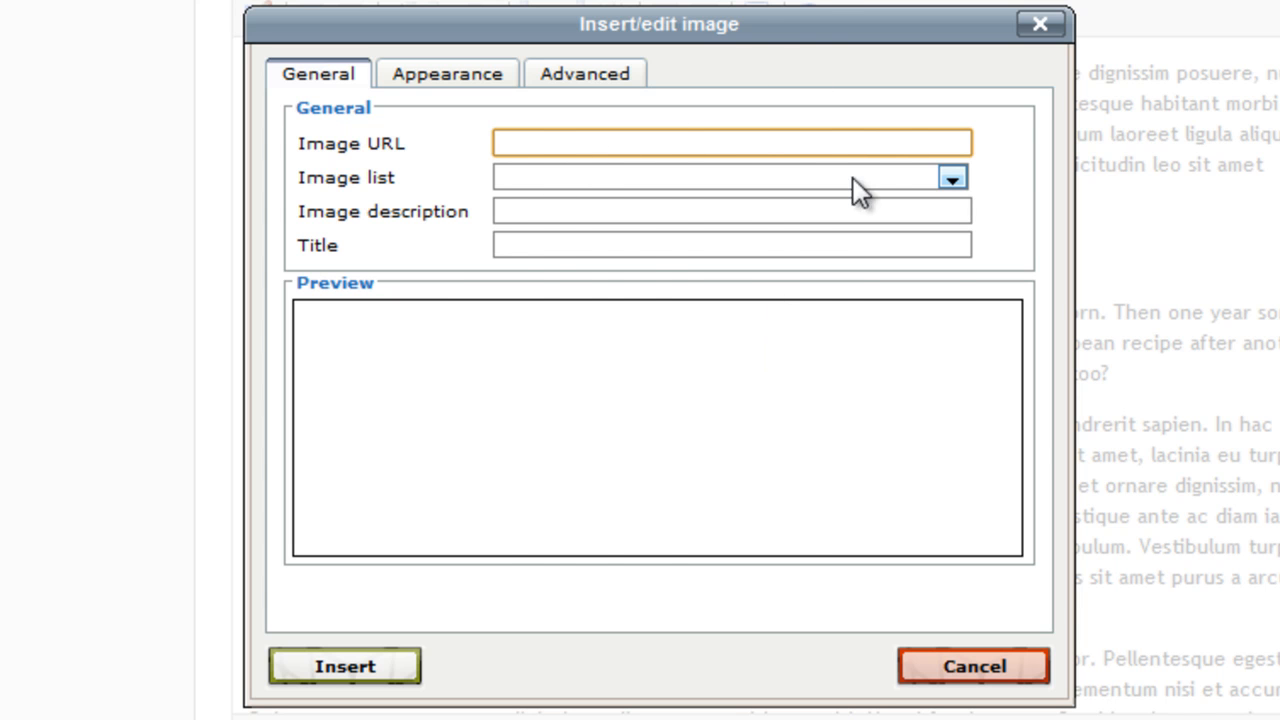
Insert photo.png from the image list with description and title 'photo'
left_click(951, 177)
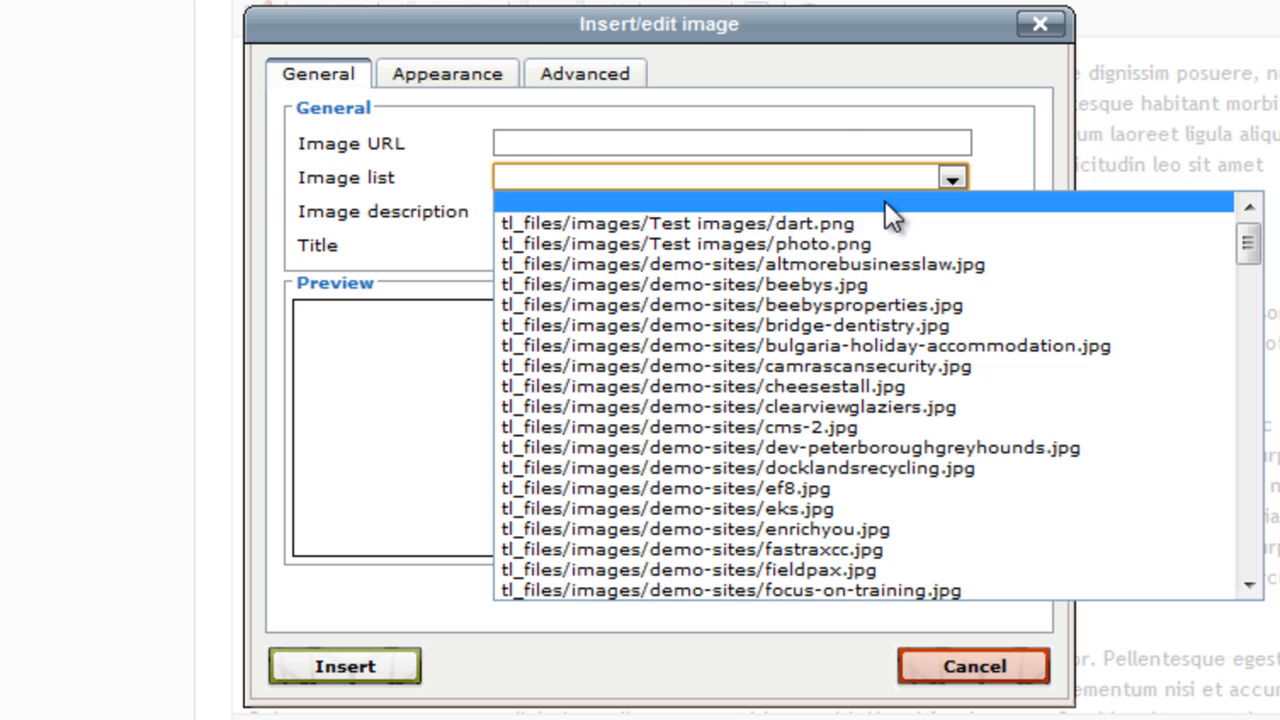
left_click(685, 243)
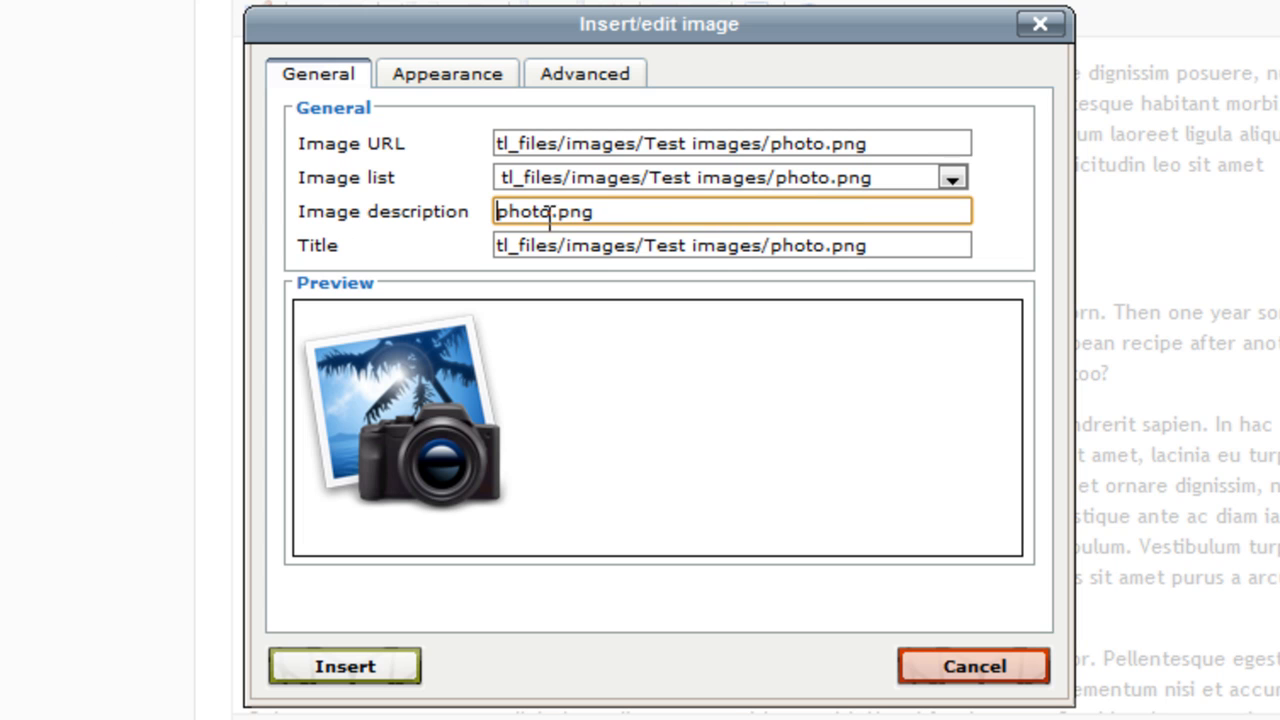
key("BackSpace")
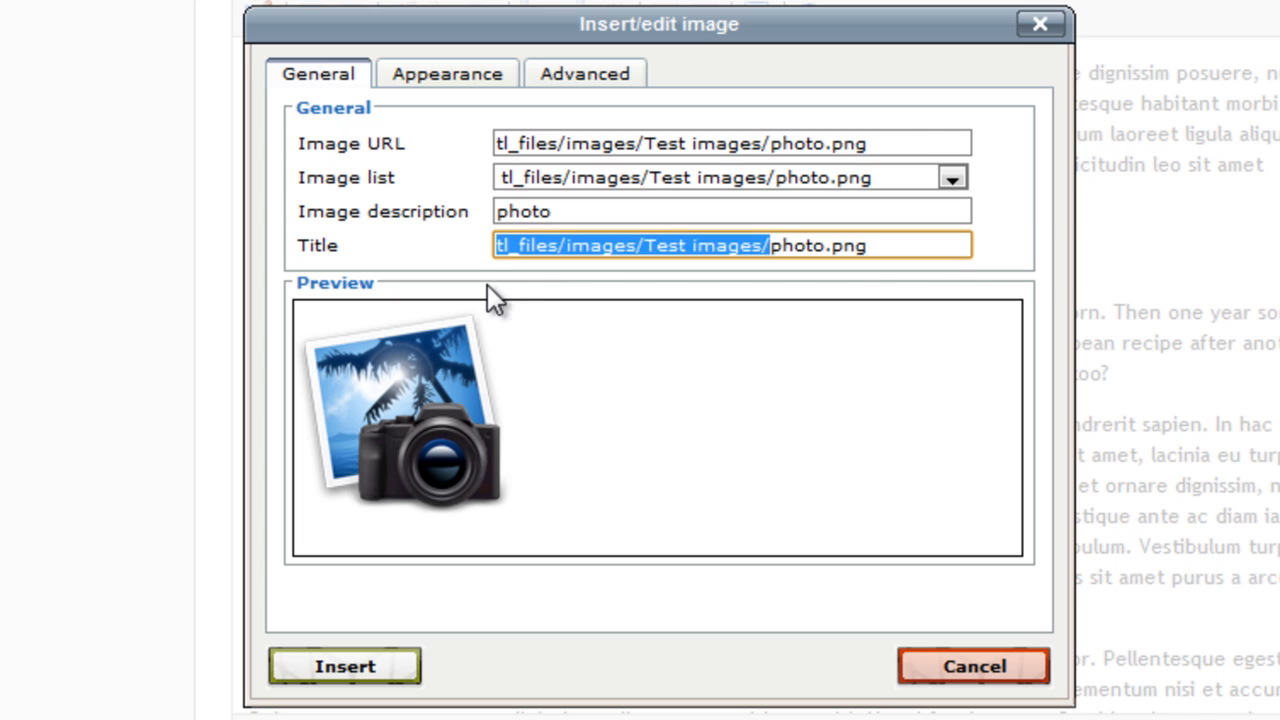
type("photo")
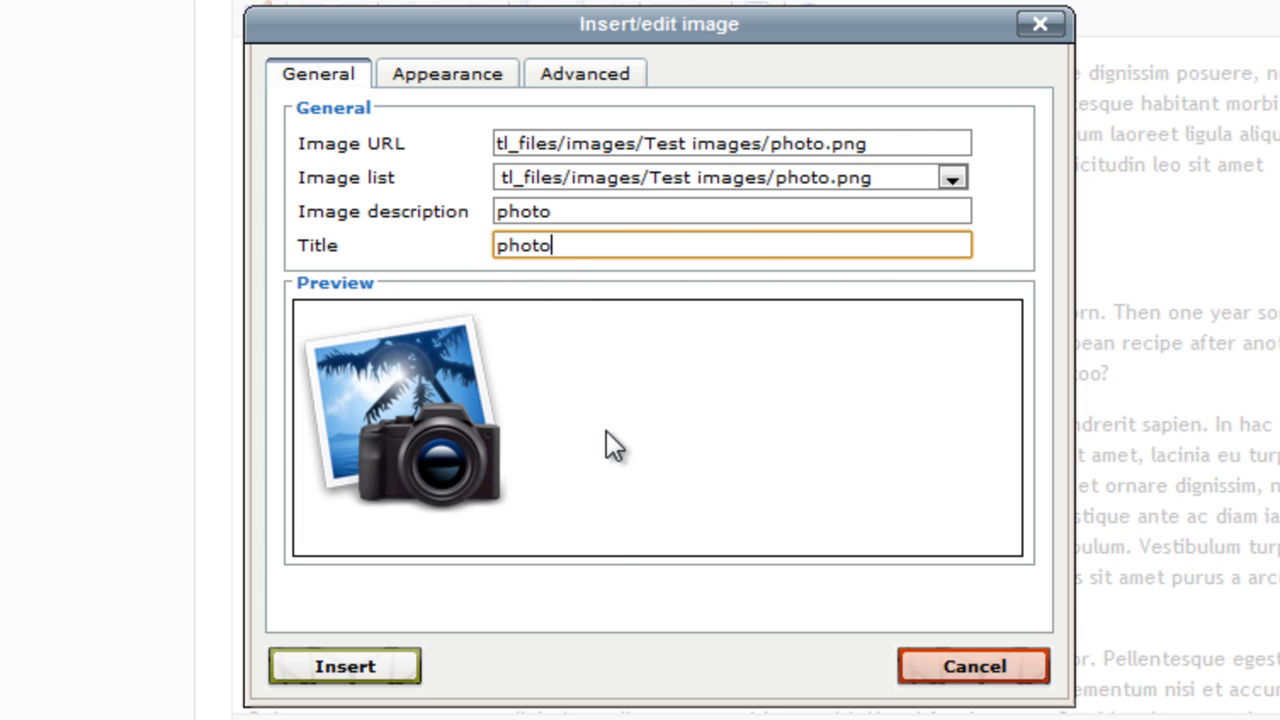
mouse_move(345, 666)
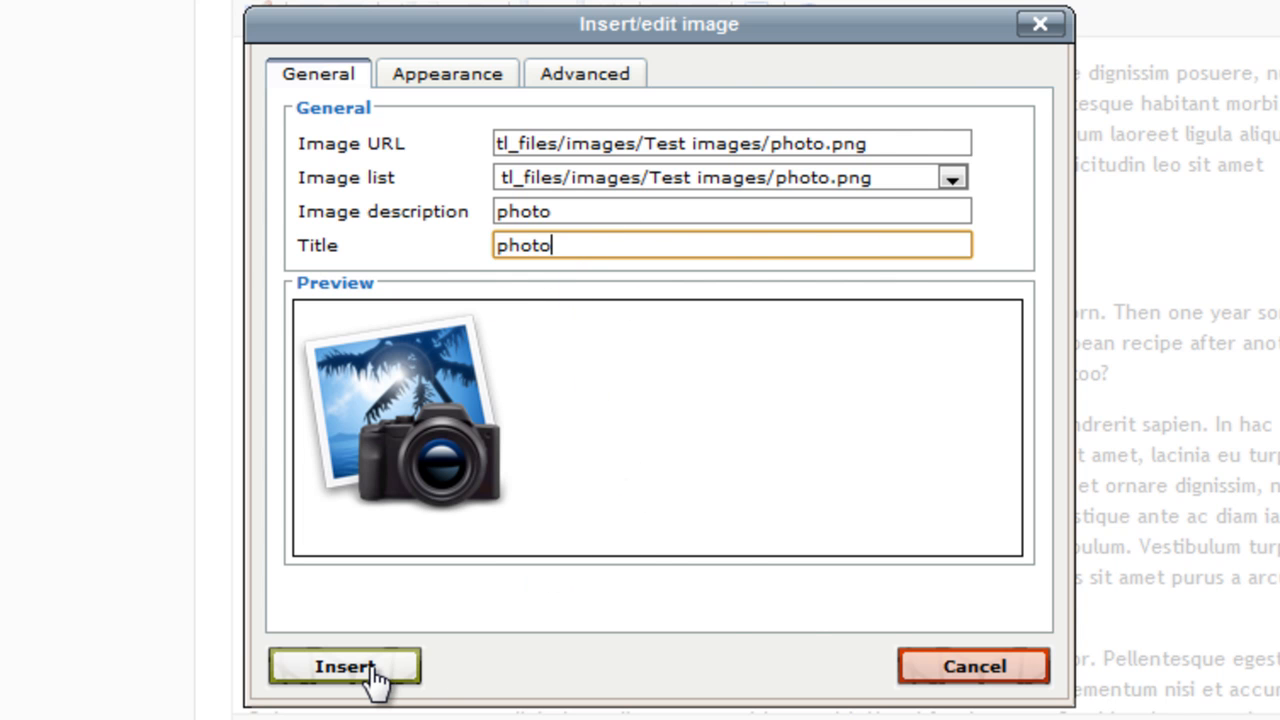
left_click(344, 666)
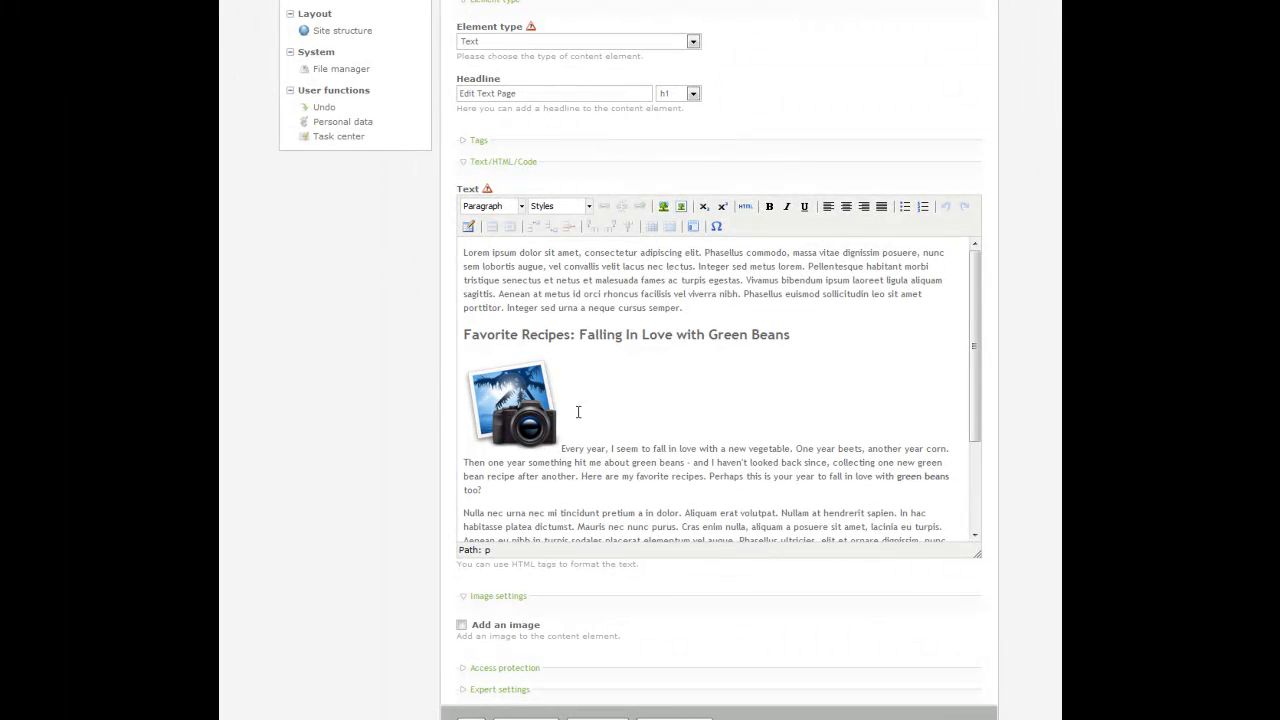
scroll("down", 3)
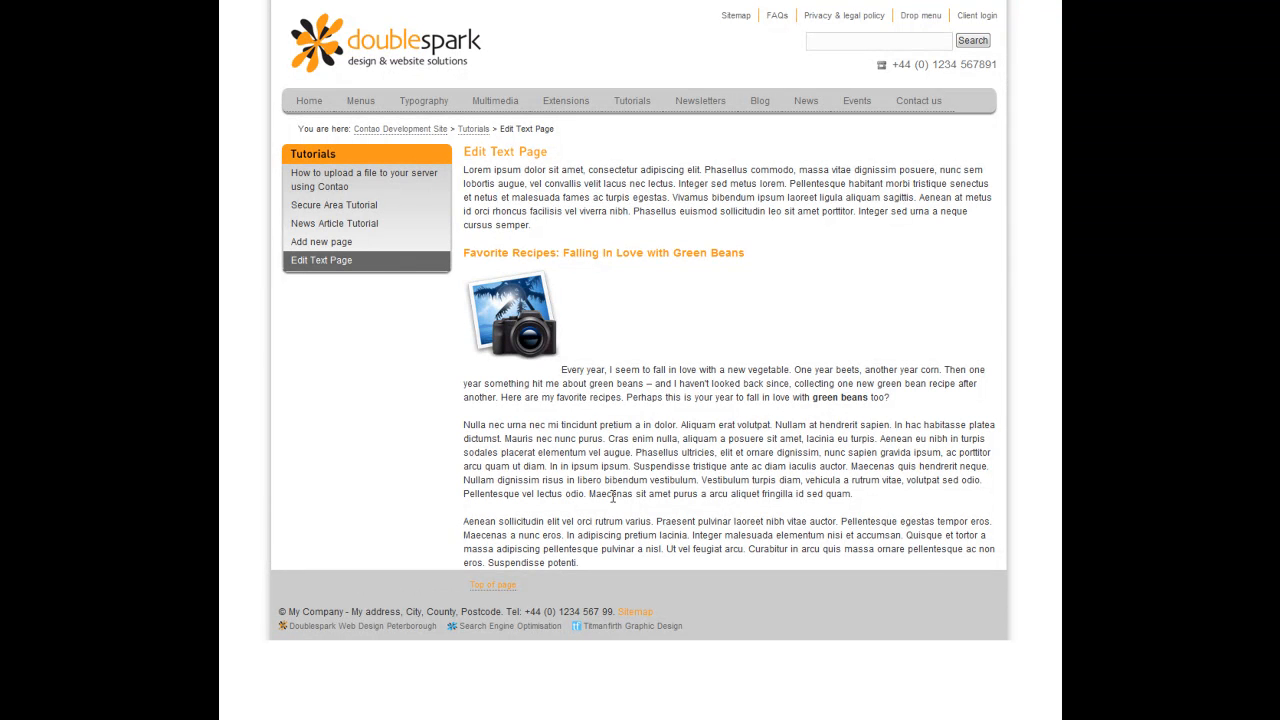
mouse_move(612, 345)
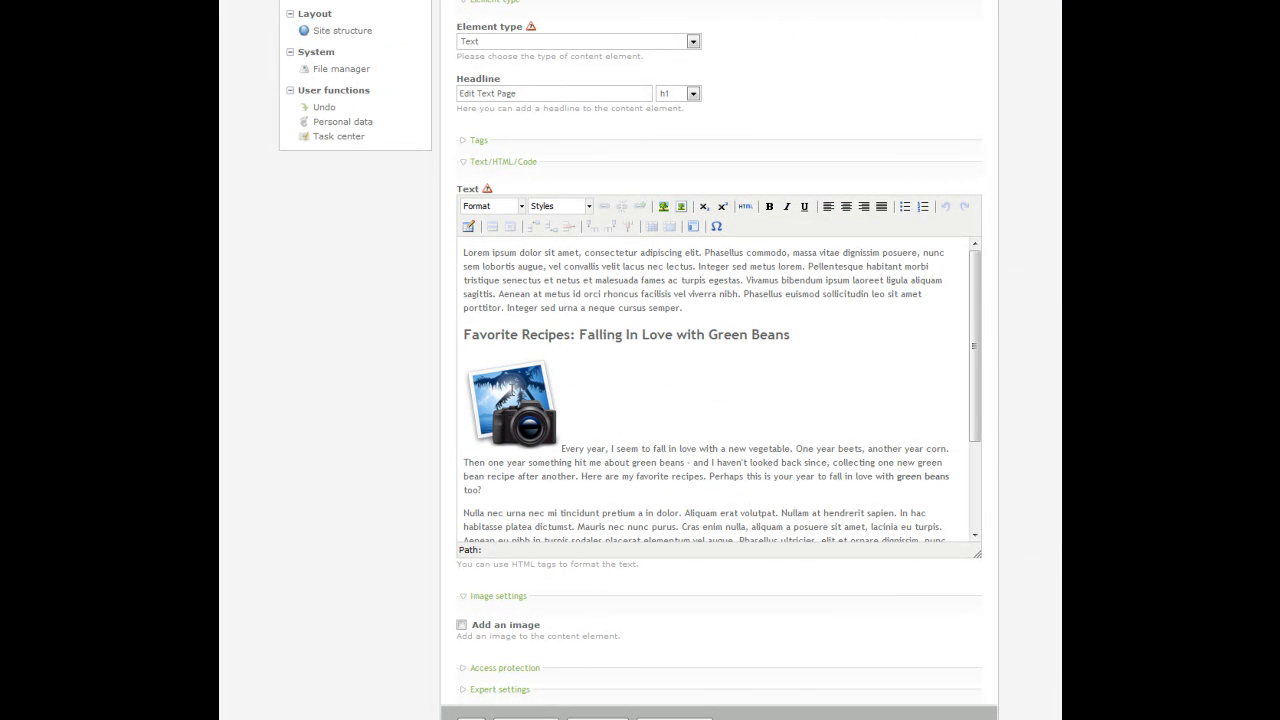
Select the inserted photo and reopen its image settings dialog
left_click(510, 404)
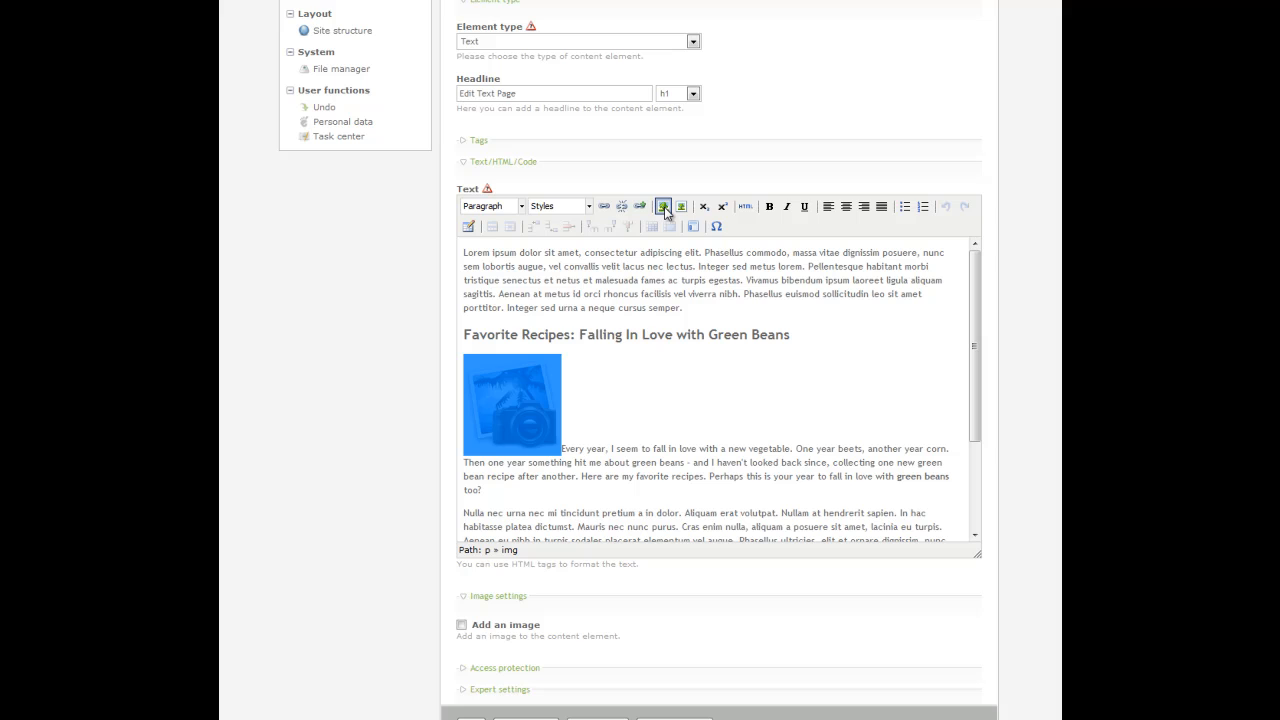
left_click(663, 206)
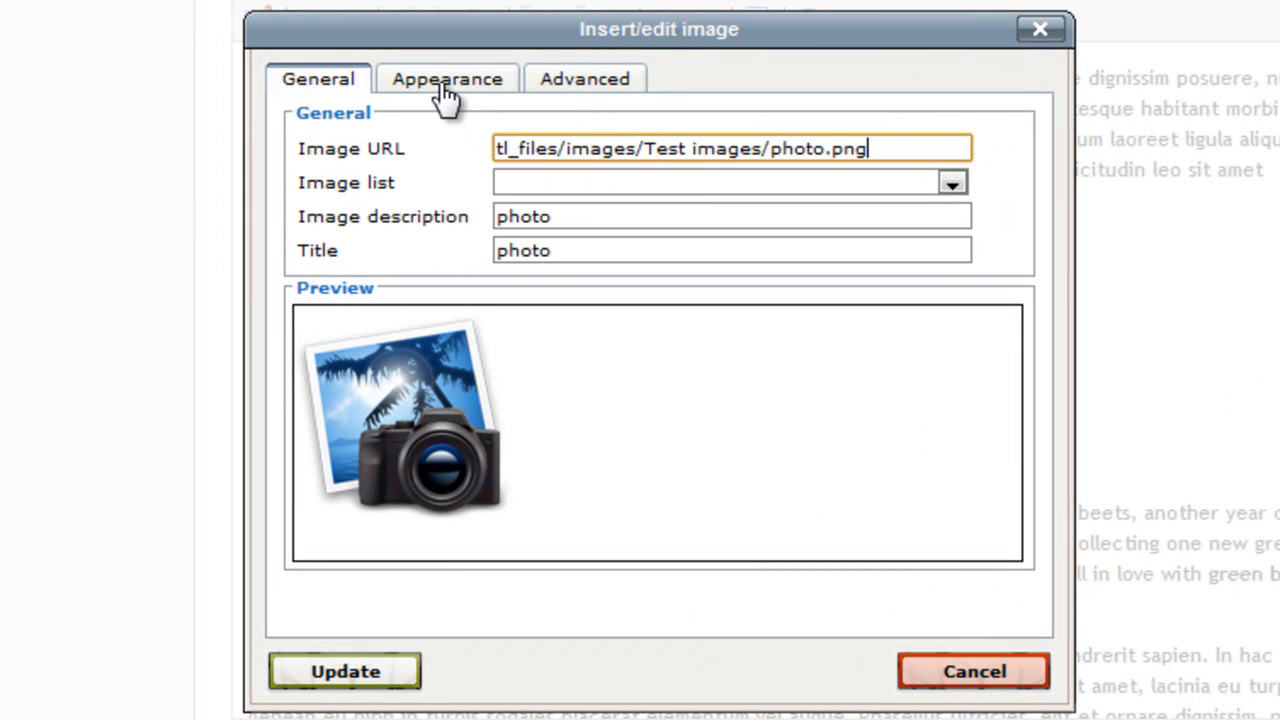
Set the photo's alignment to Left with horizontal space 20 and update it
left_click(447, 79)
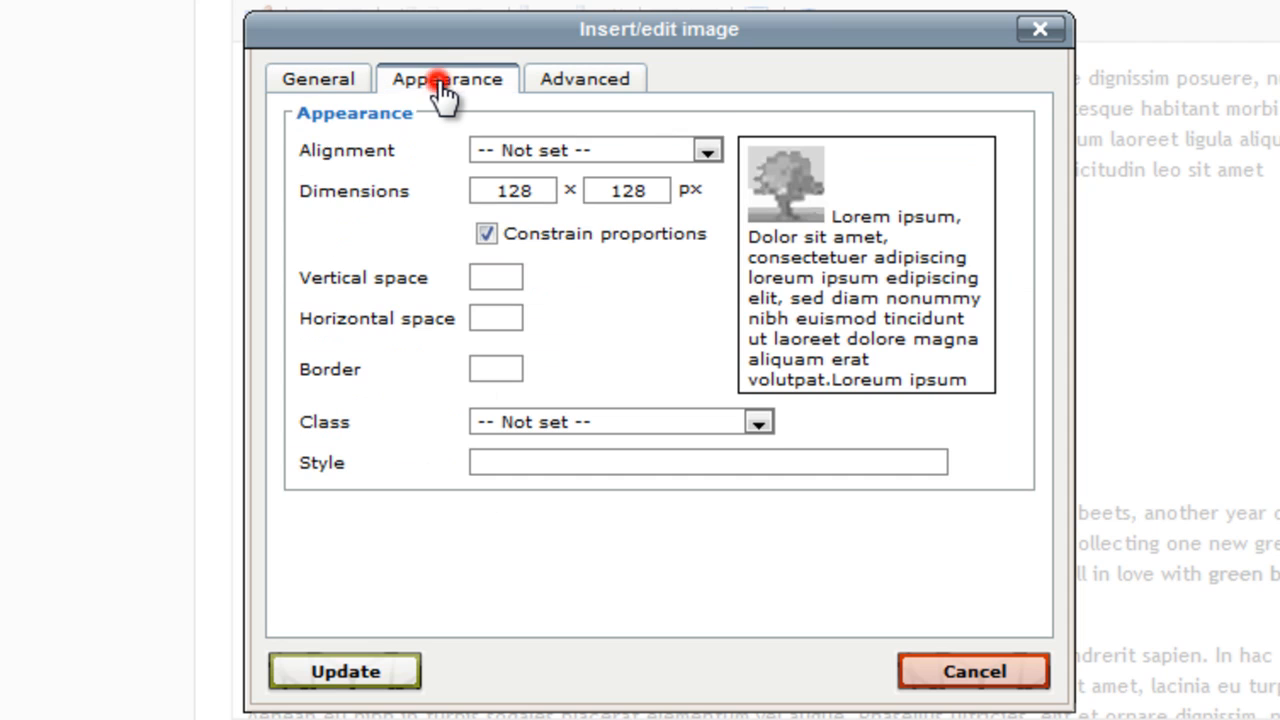
mouse_move(310, 165)
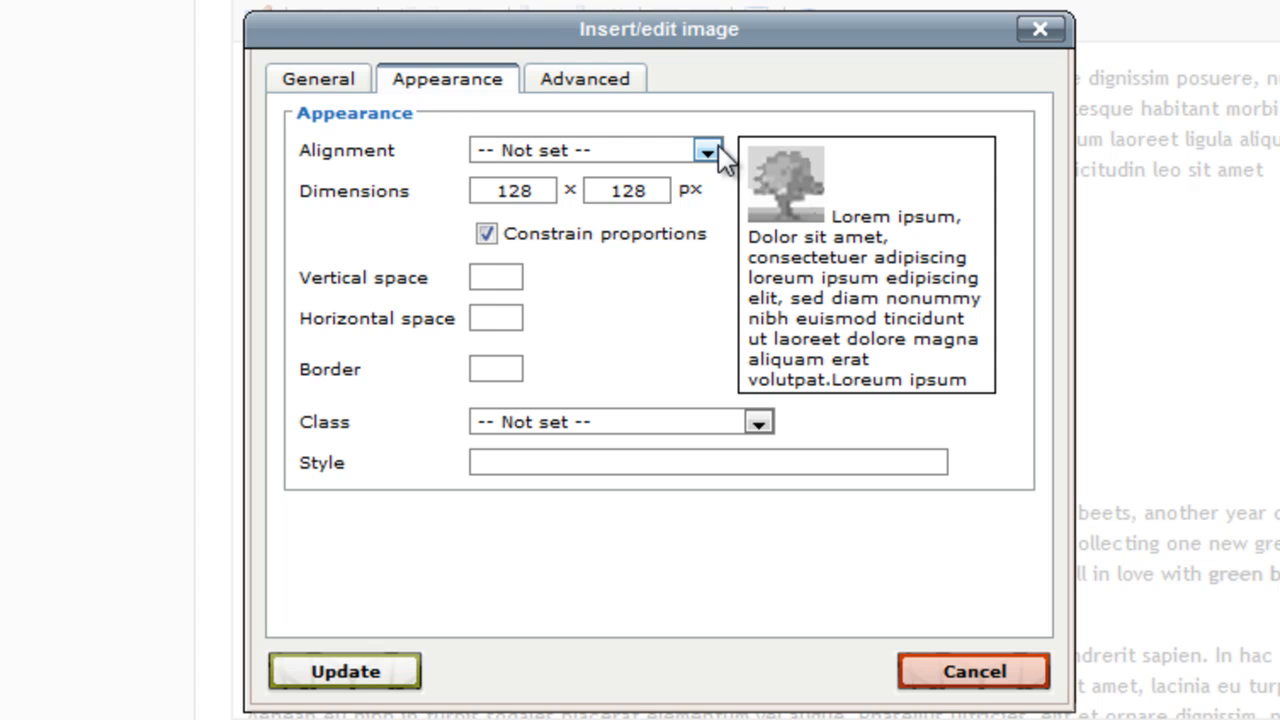
left_click(595, 150)
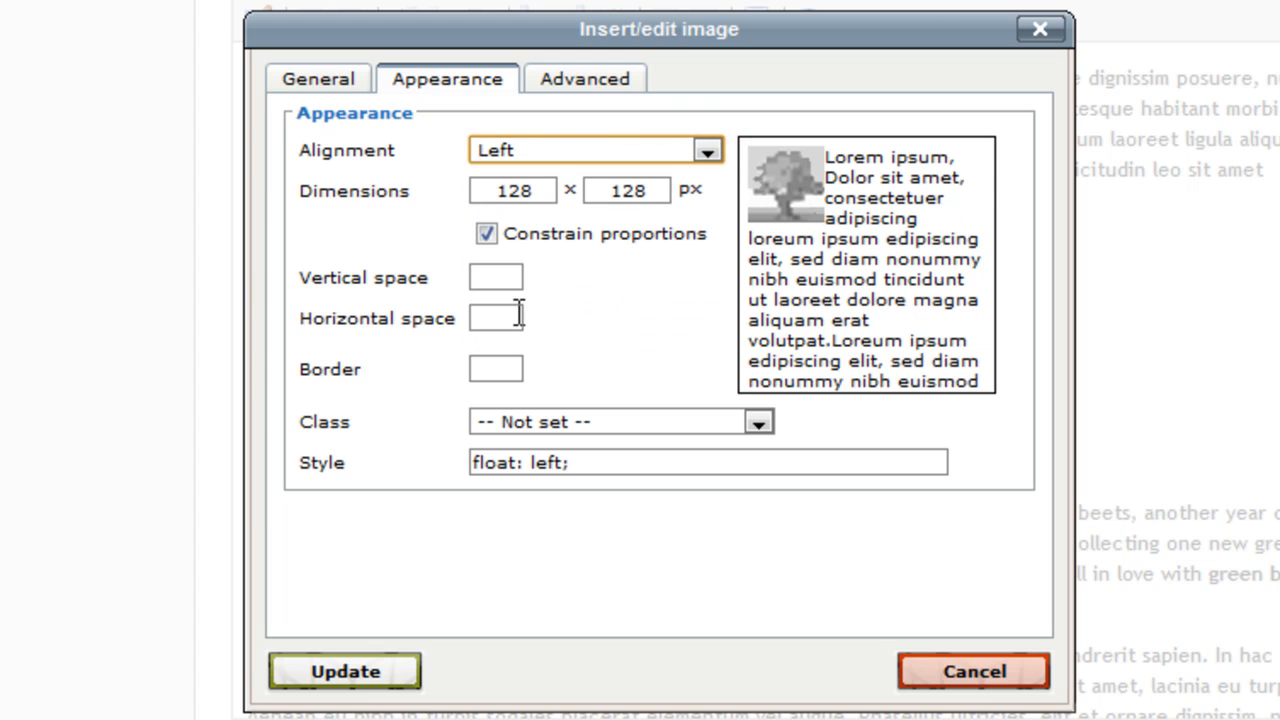
left_click(495, 318)
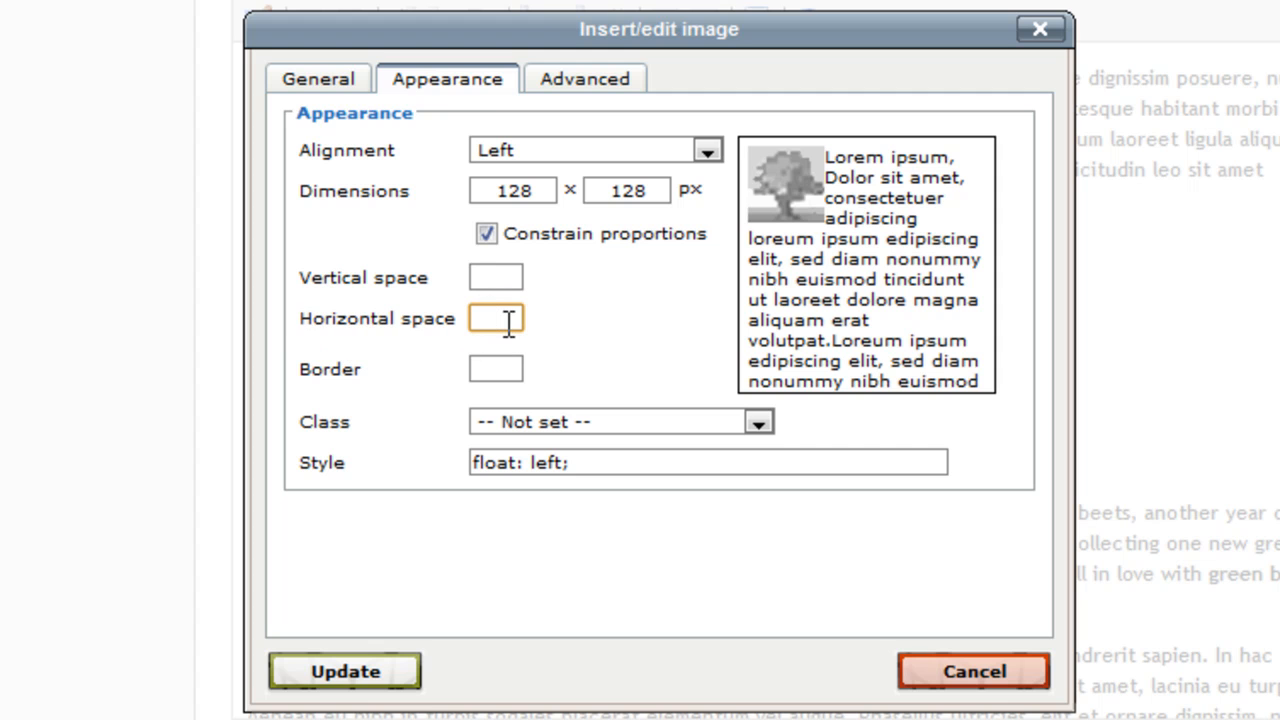
type("20")
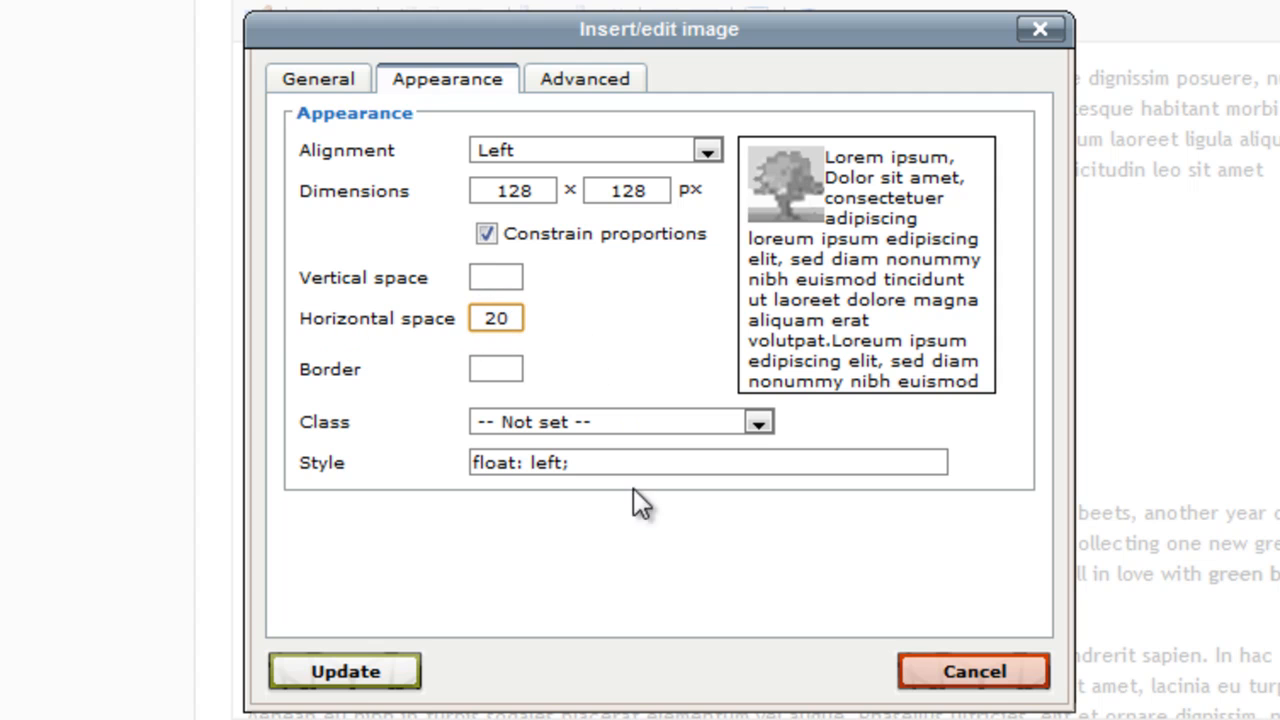
mouse_move(355, 685)
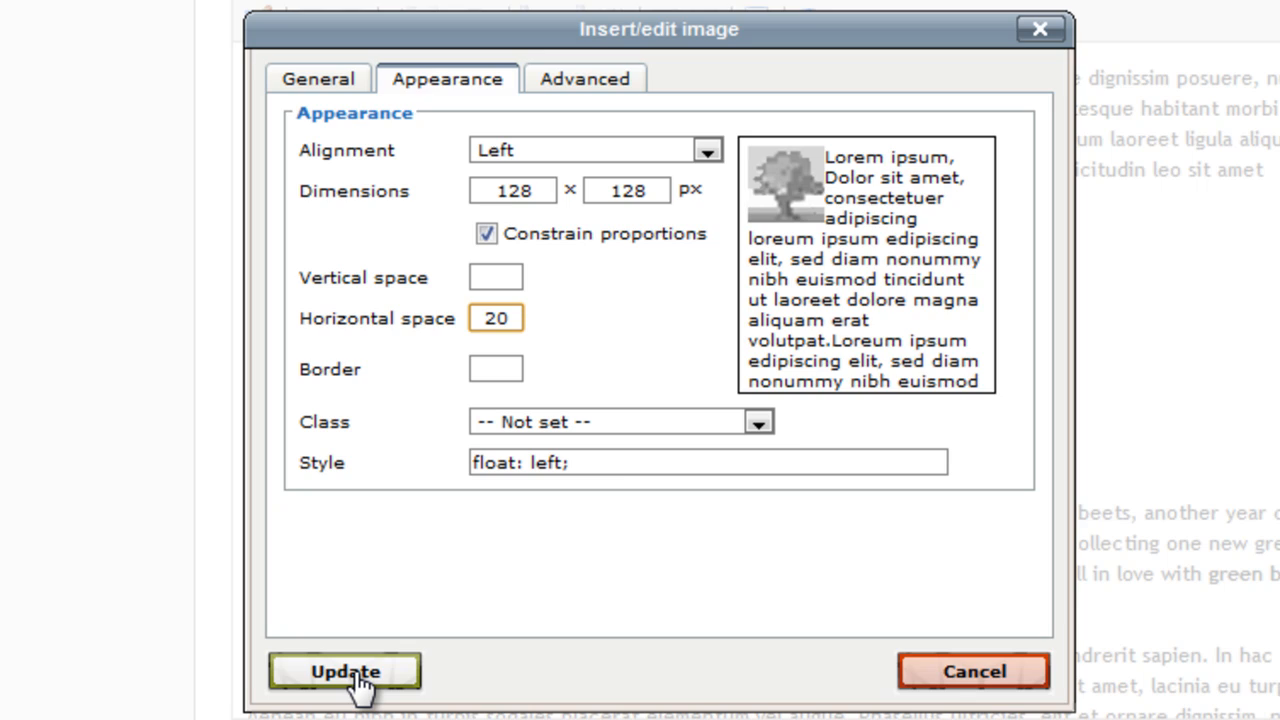
left_click(345, 671)
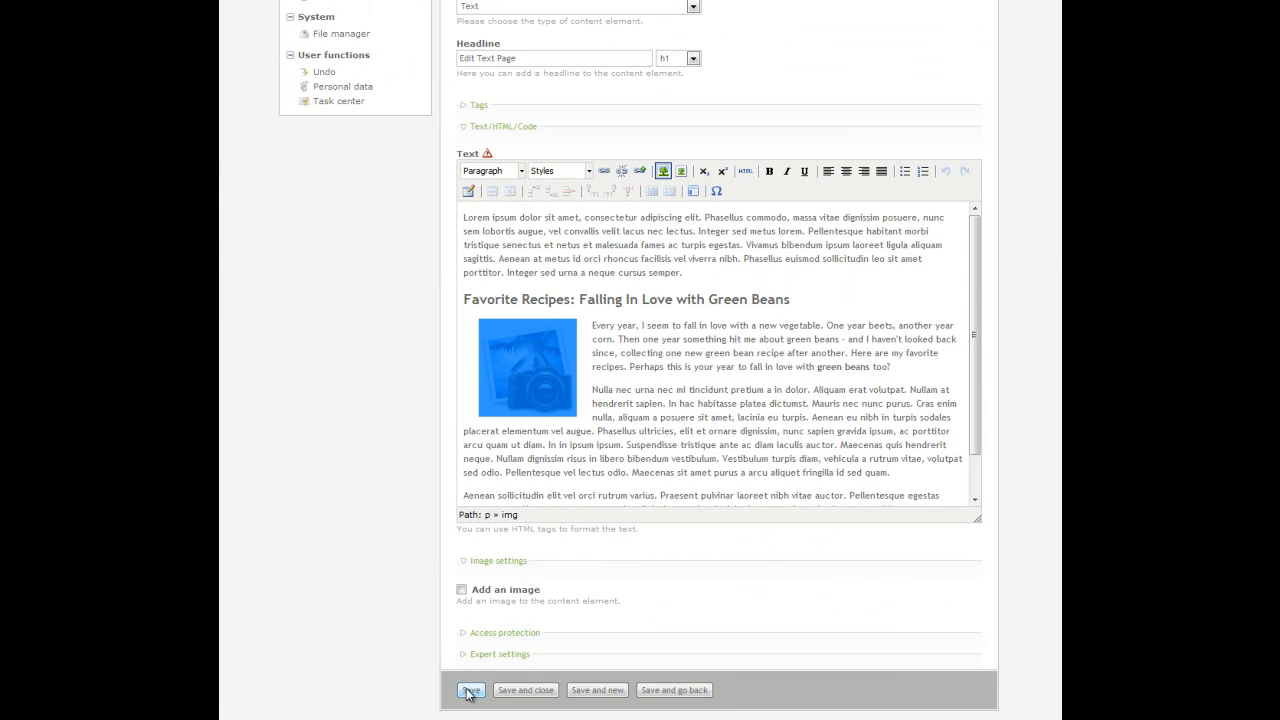
Save the text element containing the left-aligned photo
left_click(470, 690)
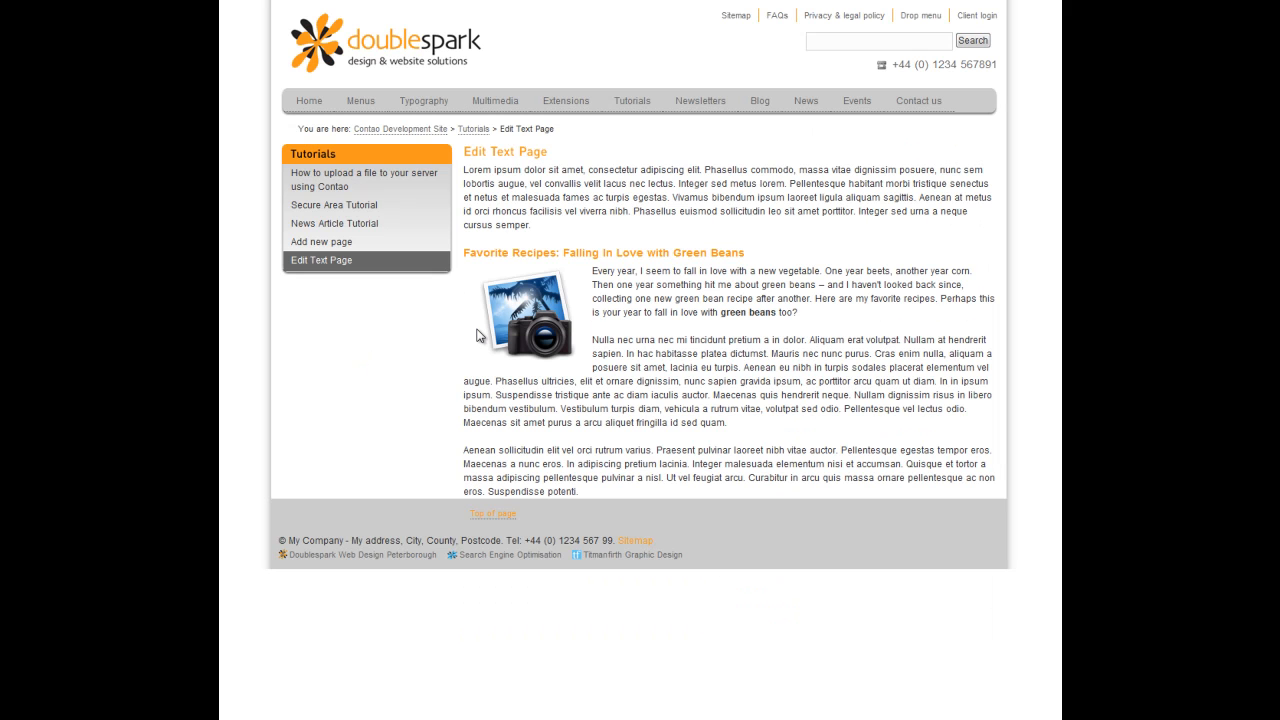
mouse_move(547, 250)
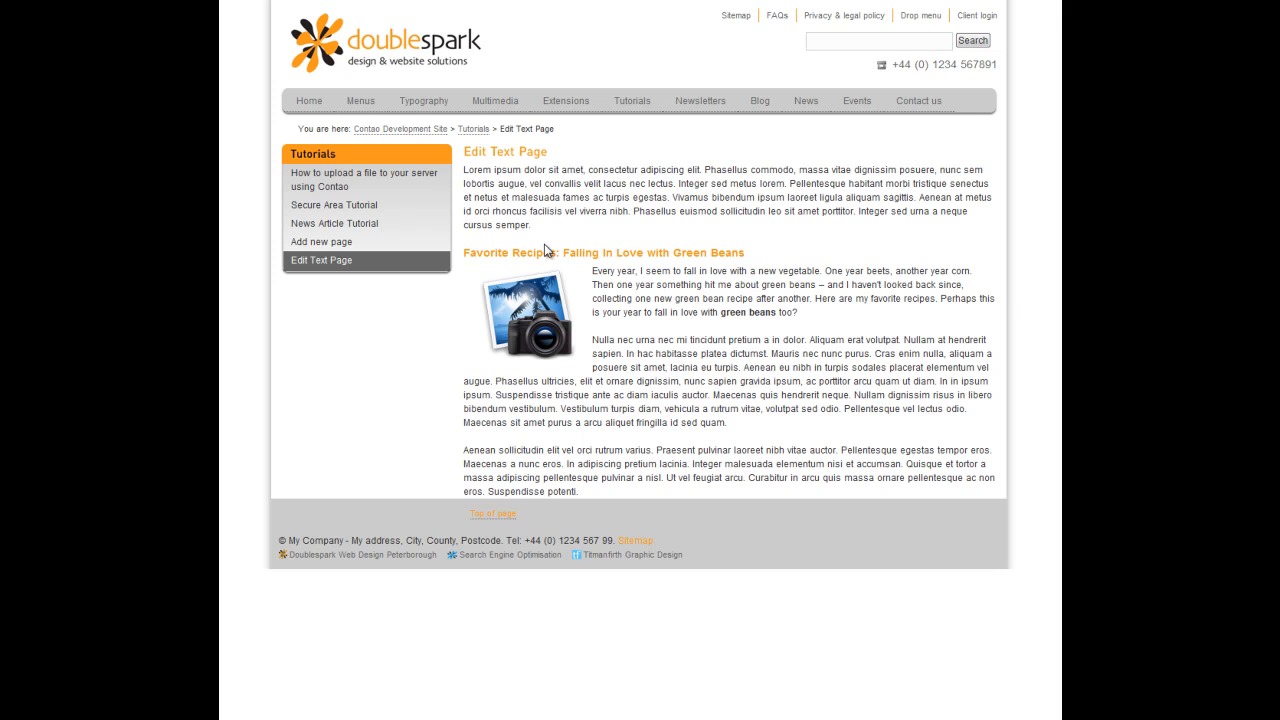